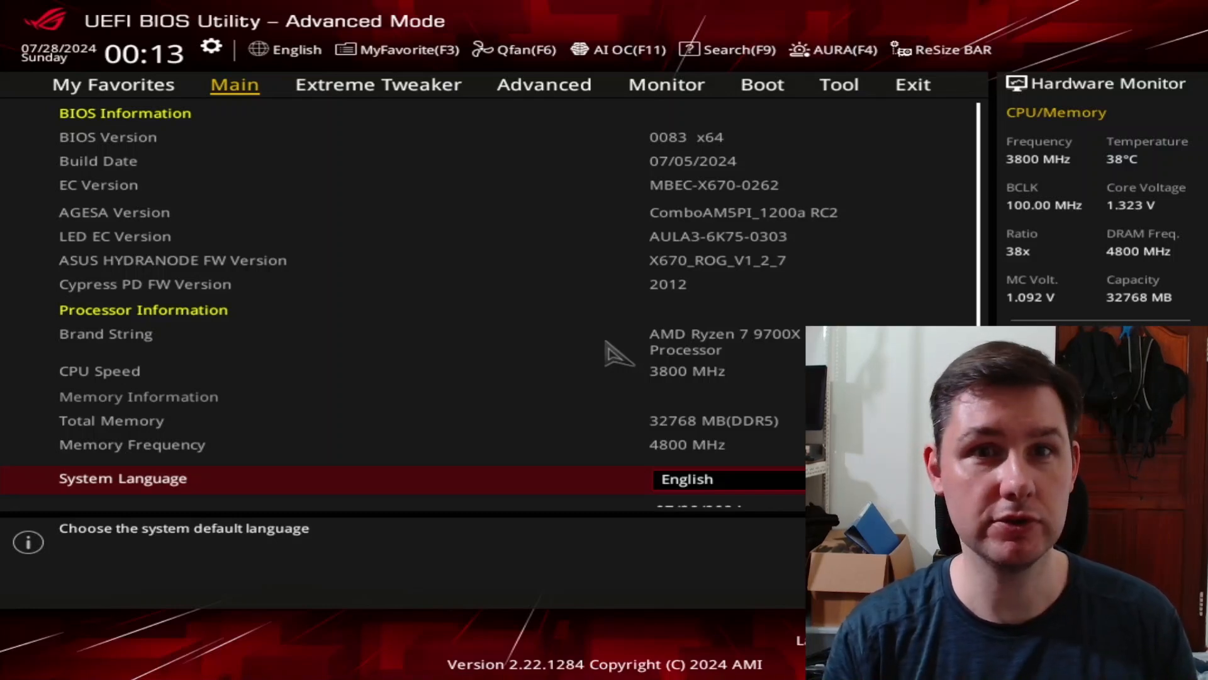
Load the saved 'Stock' settings from ASUS User Profile 1 via the Tool section and confirm.
{"action": "left_click", "coordinate": [838, 83]}
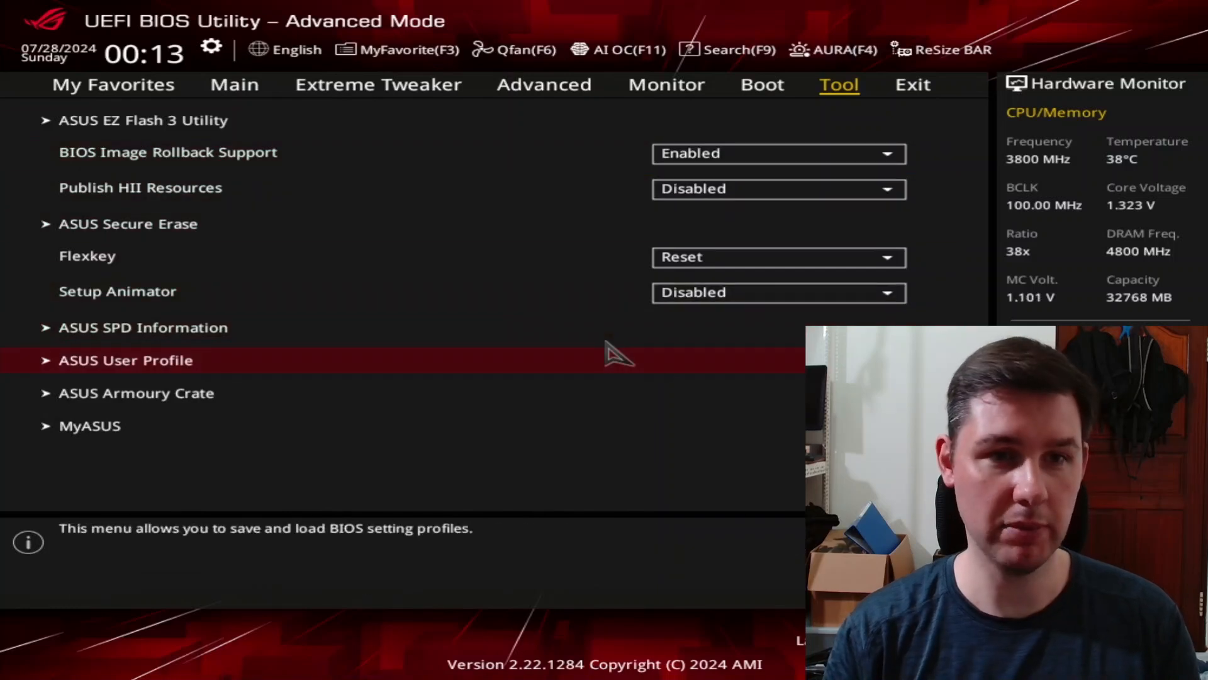
{"action": "left_click", "coordinate": [126, 360]}
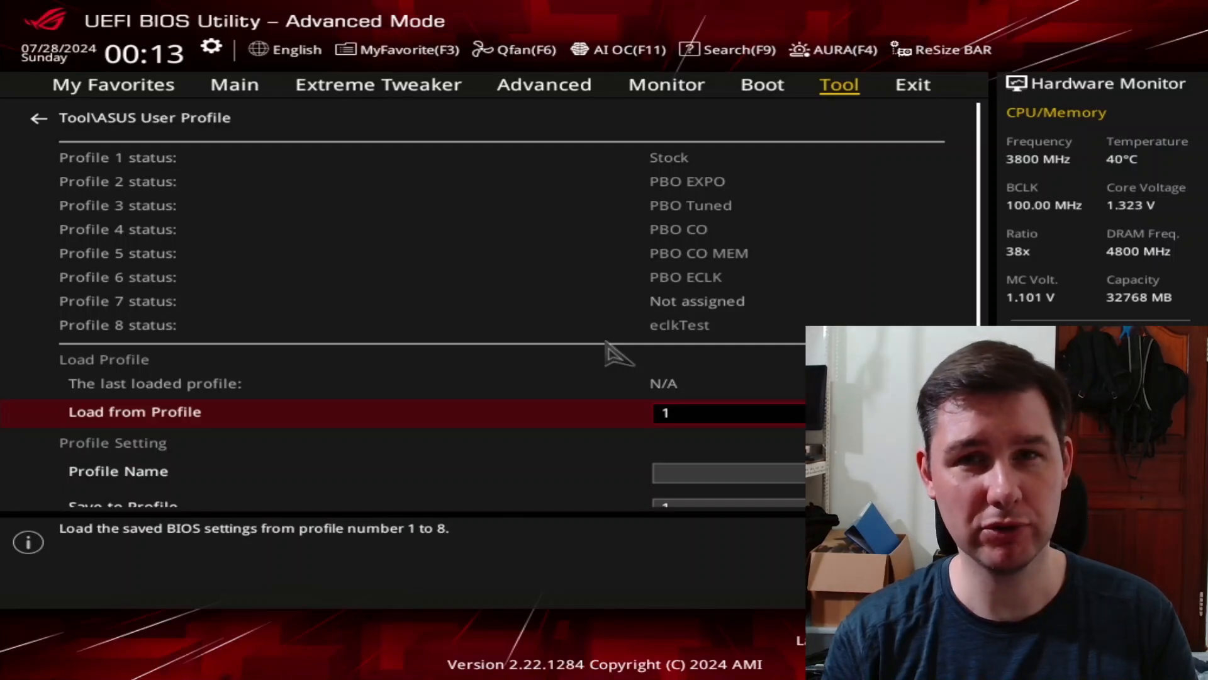
{"action": "left_click", "coordinate": [135, 412]}
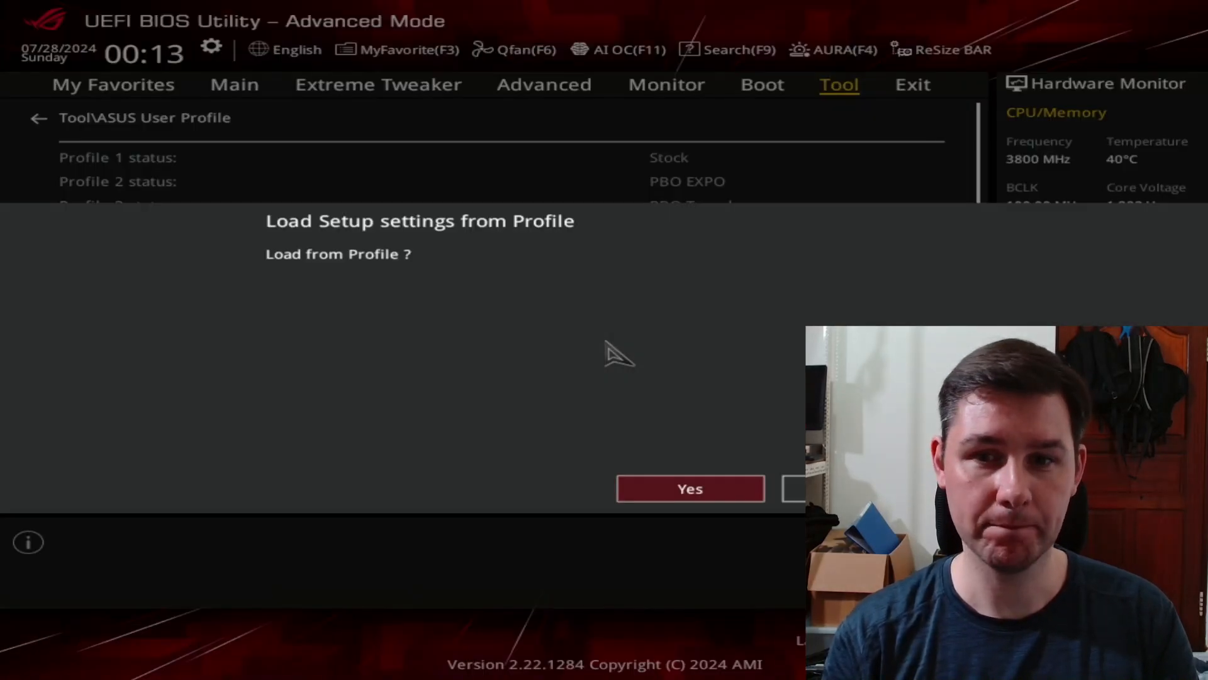
{"action": "left_click", "coordinate": [691, 489]}
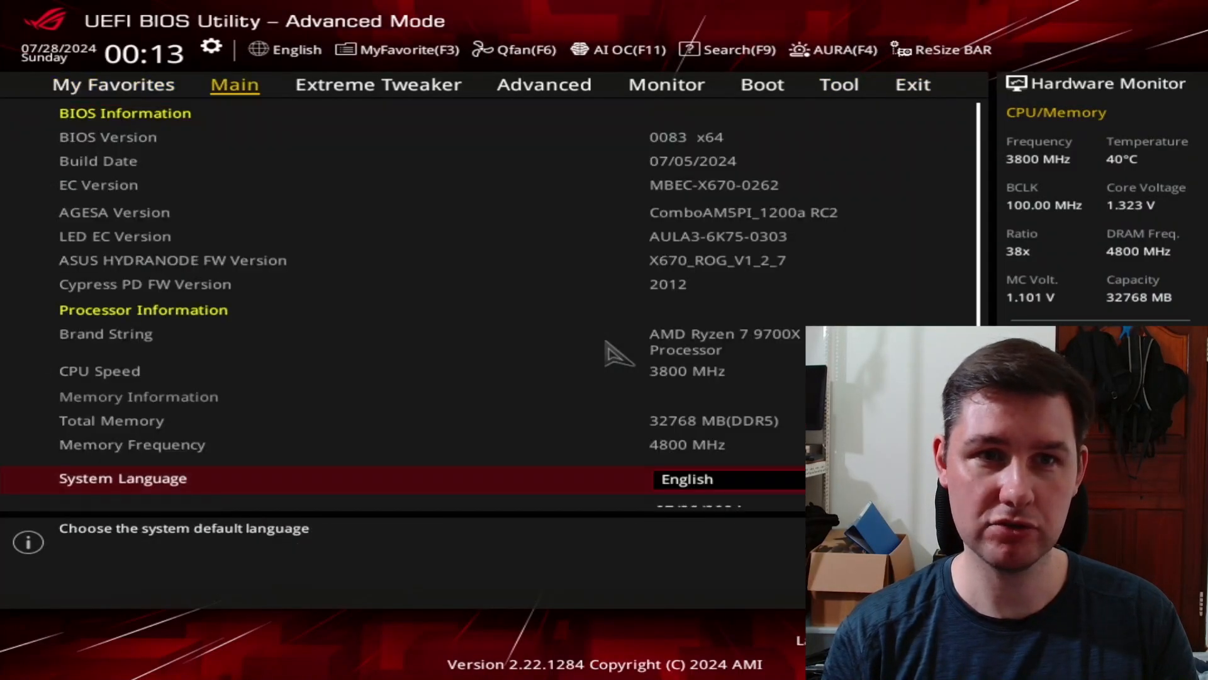
Go to Extreme Tweaker to set the BCLK2 base clock to 105 MHz.
{"action": "left_click", "coordinate": [378, 84]}
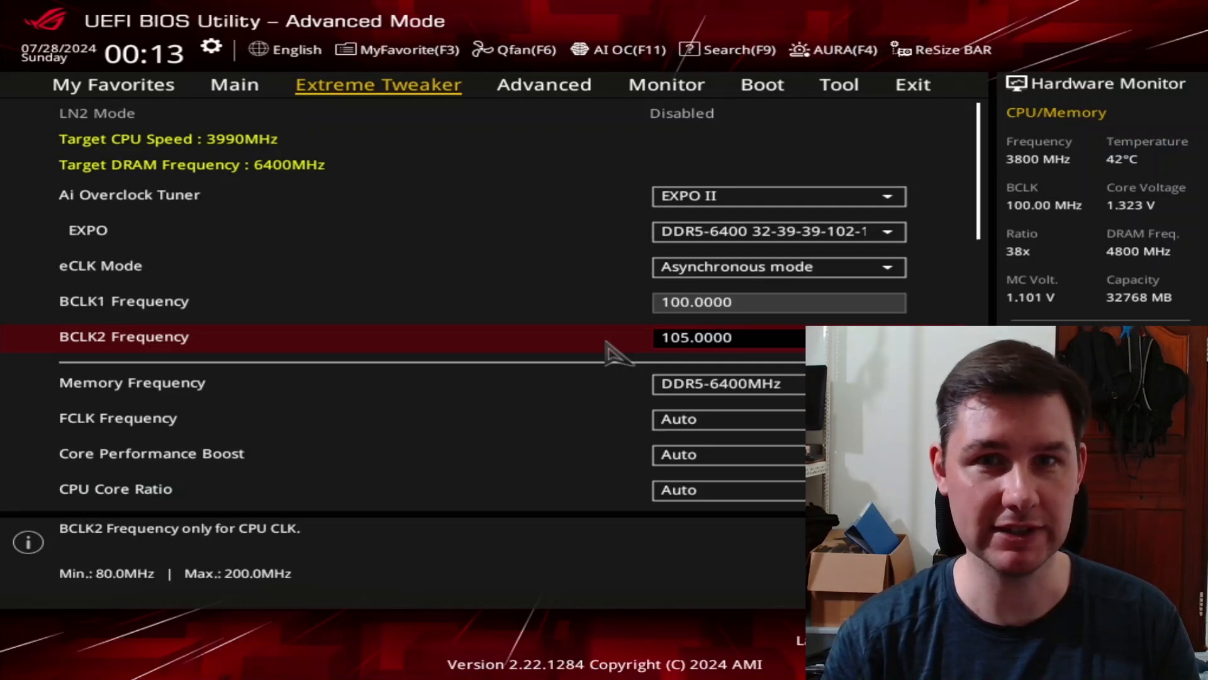
Set CPU Boost Clock Override to Disabled under Advanced > AMD Overclocking > Precision Boost Overdrive.
{"action": "left_click", "coordinate": [545, 84]}
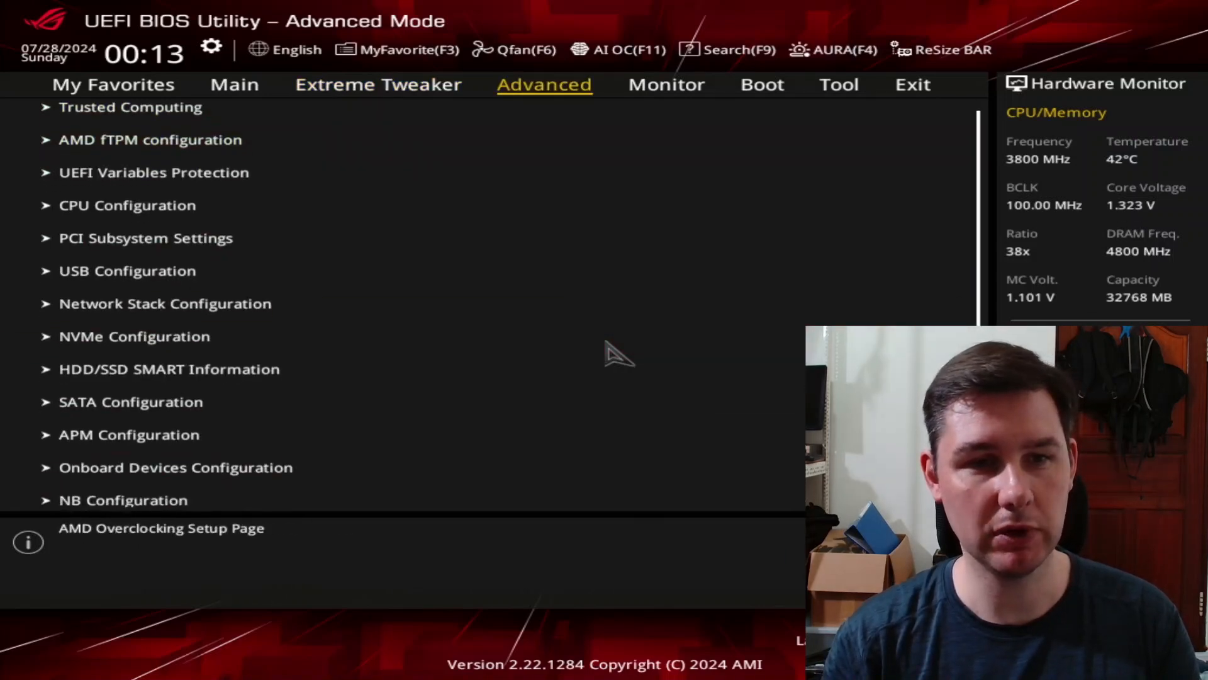
{"action": "left_click", "coordinate": [162, 527]}
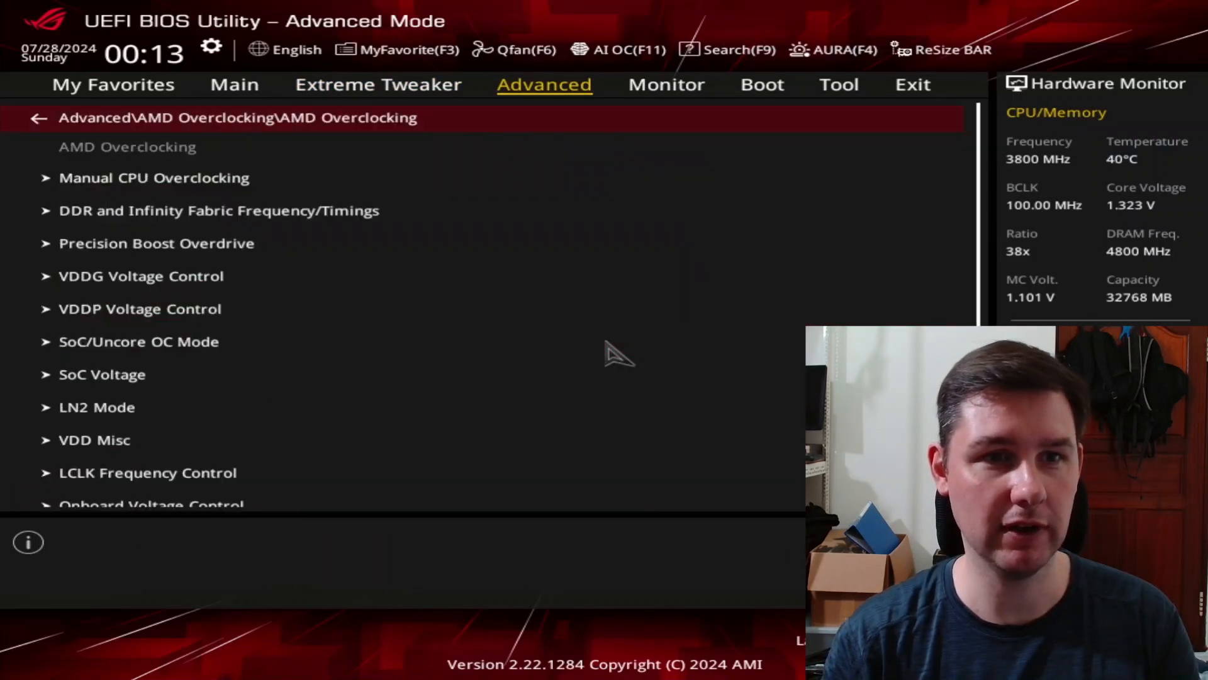
{"action": "left_click", "coordinate": [156, 245]}
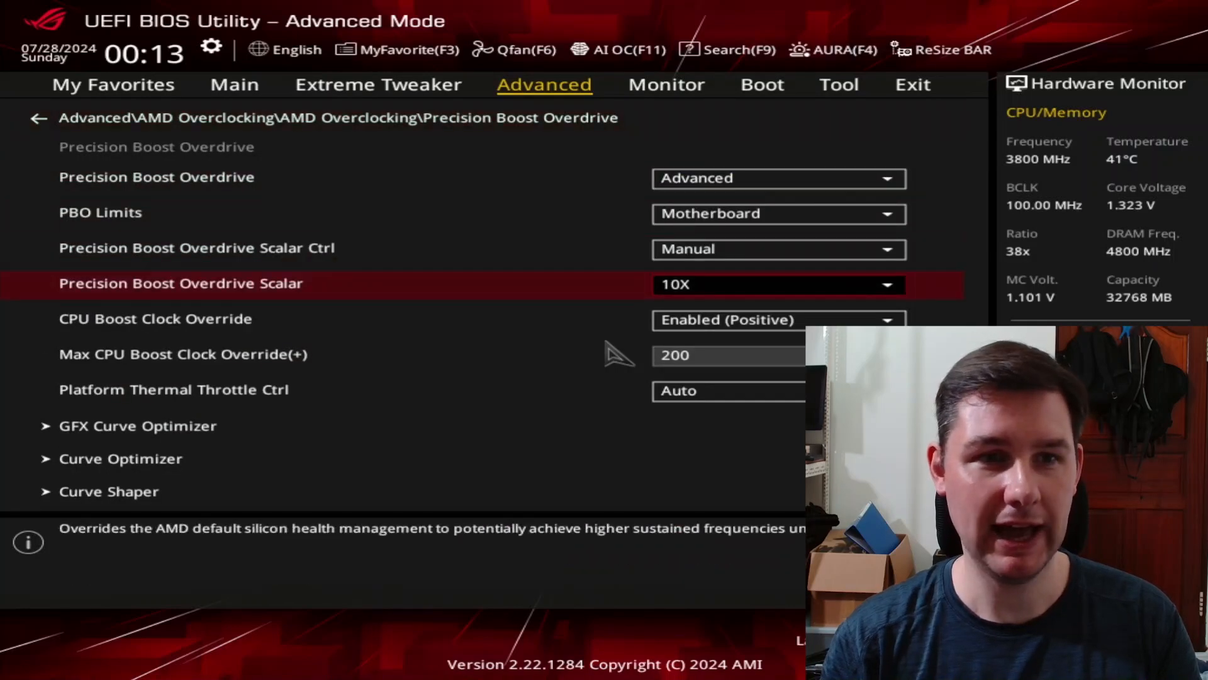
{"action": "left_click", "coordinate": [779, 320]}
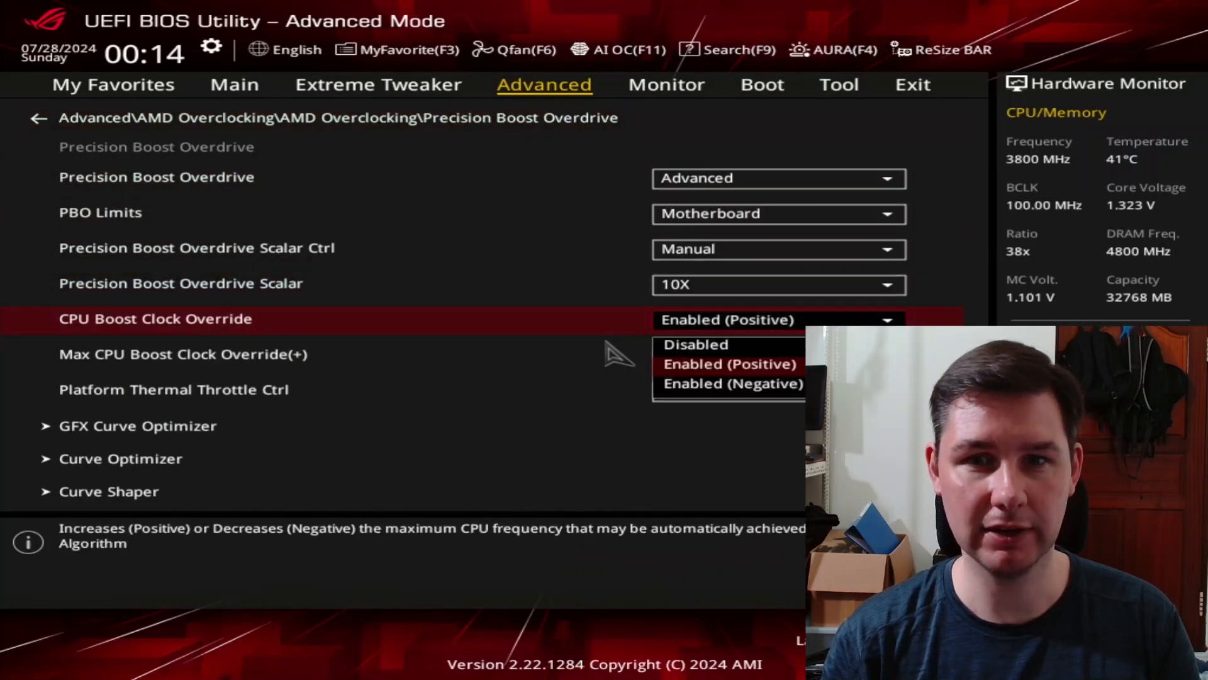
{"action": "left_click", "coordinate": [695, 343]}
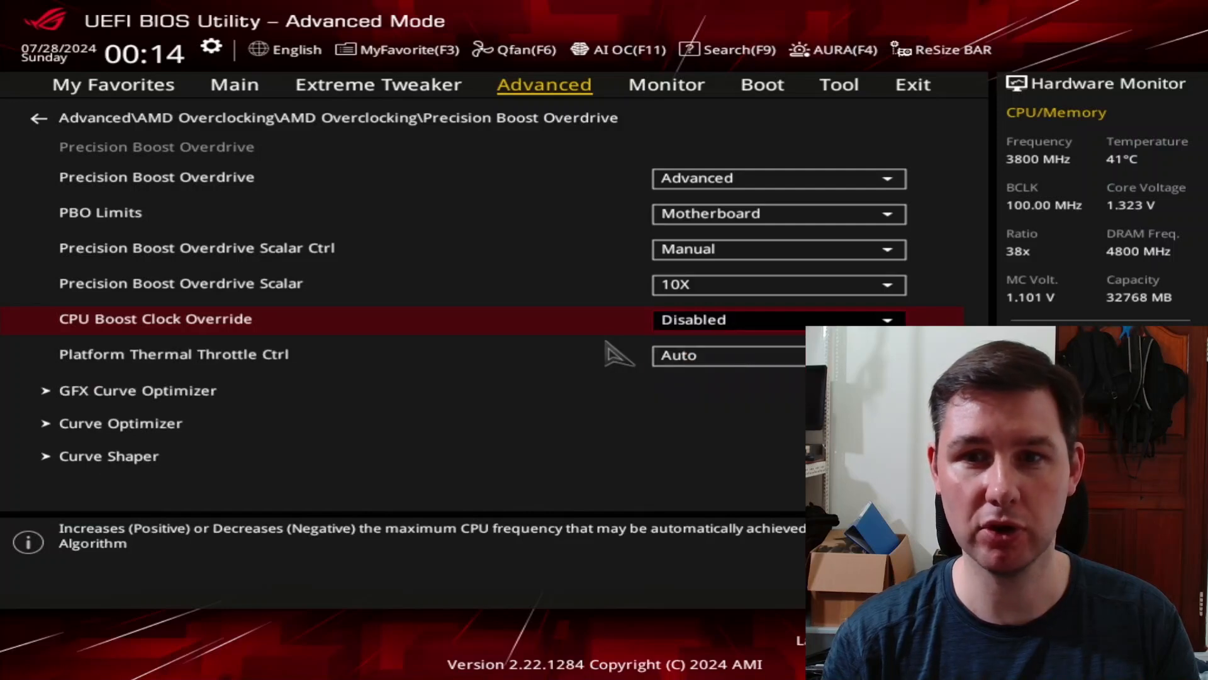